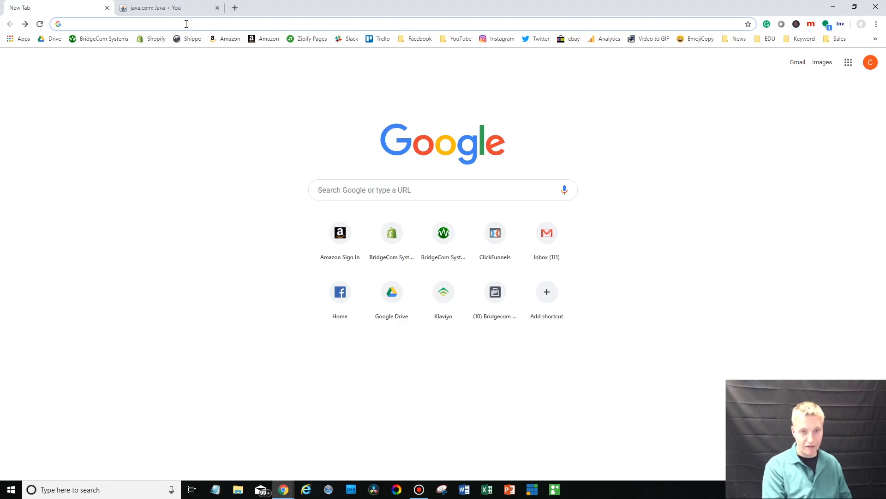
Load the Angry IP Scanner website at angryip.org in Chrome
{"action": "type", "text": "angryip.org"}
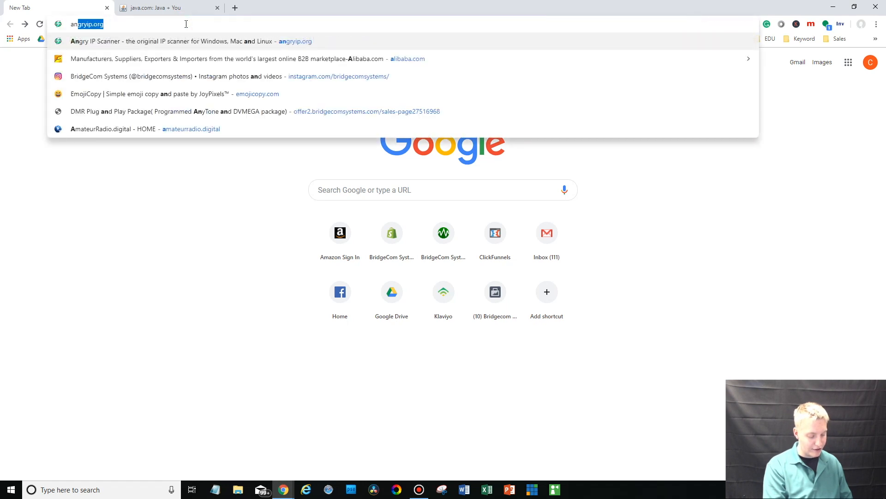
{"action": "type", "text": "angryi"}
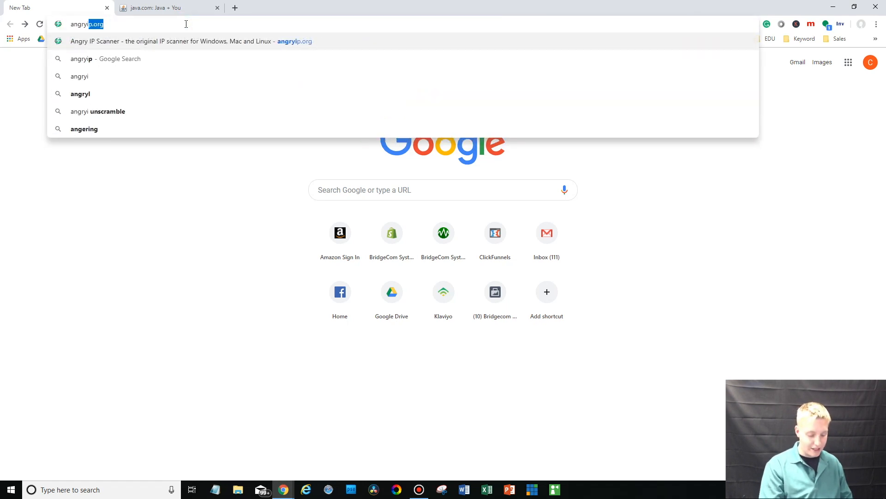
{"action": "key", "text": "Enter"}
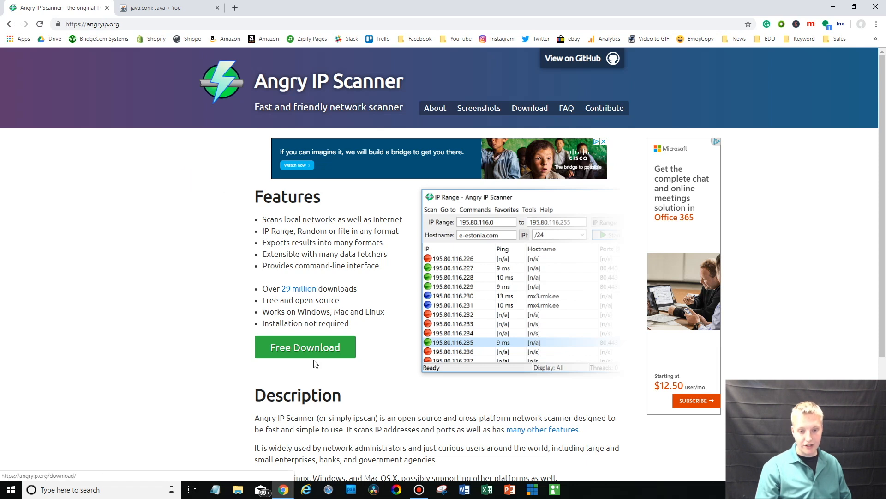
Download the 32/64-bit Windows installer of Angry IP Scanner to the desktop
{"action": "left_click", "coordinate": [305, 346]}
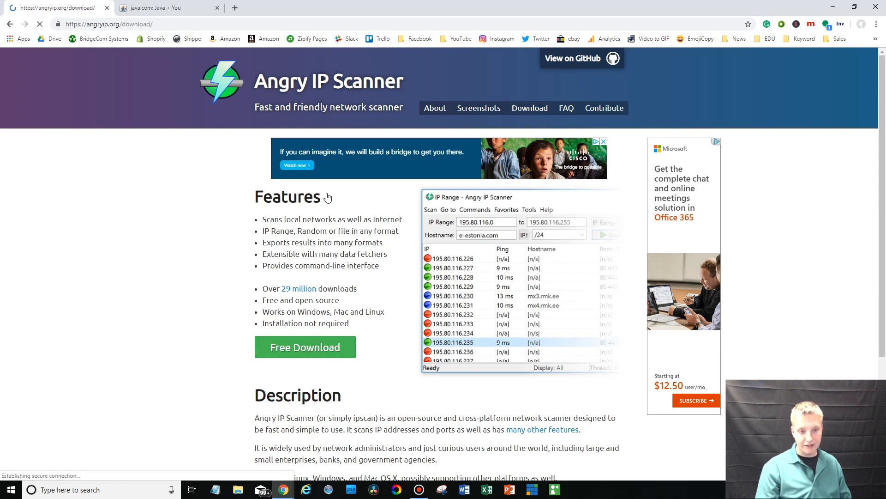
{"action": "left_click", "coordinate": [305, 347]}
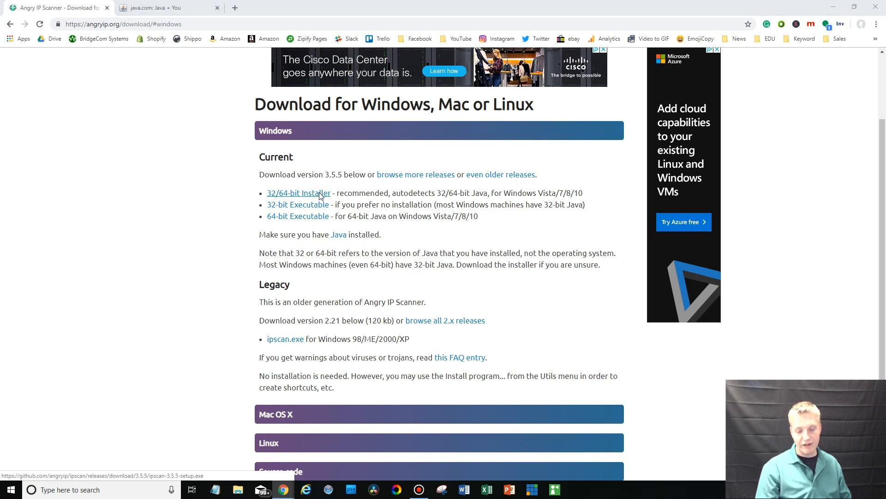
{"action": "left_click", "coordinate": [298, 193]}
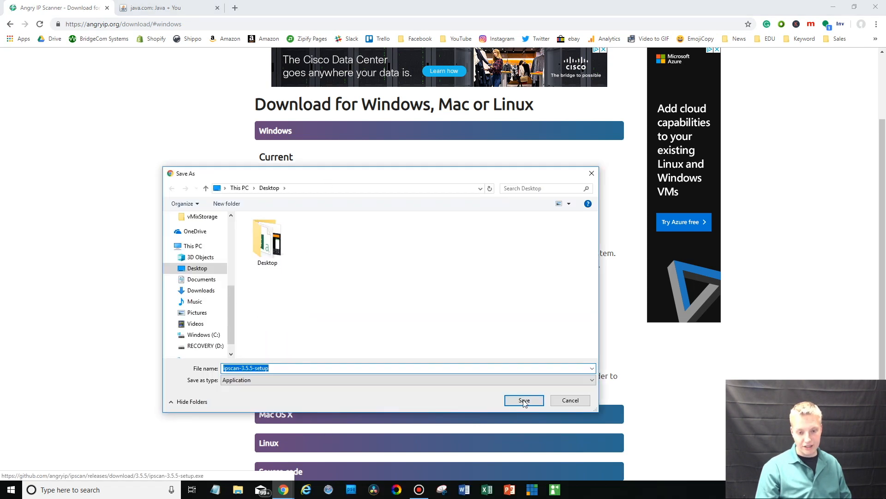
{"action": "left_click", "coordinate": [523, 400]}
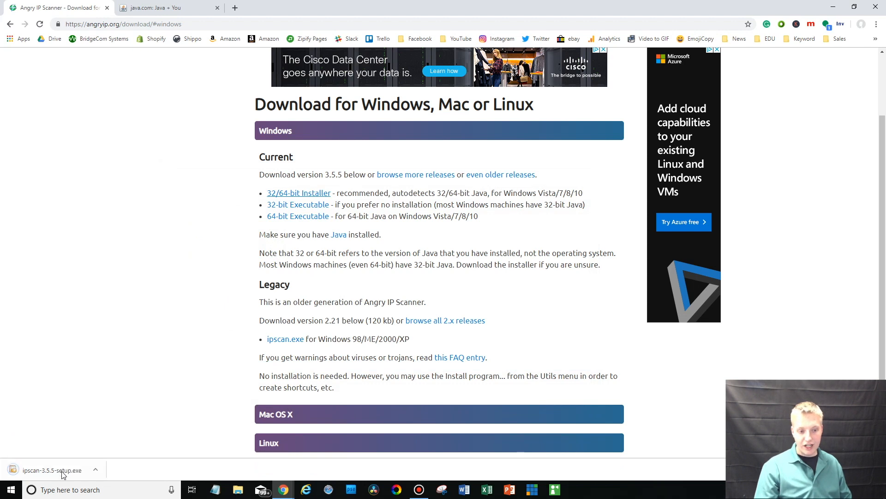
Install Angry IP Scanner 3.5.5 to the default folder and launch it when setup finishes
{"action": "left_click", "coordinate": [52, 470]}
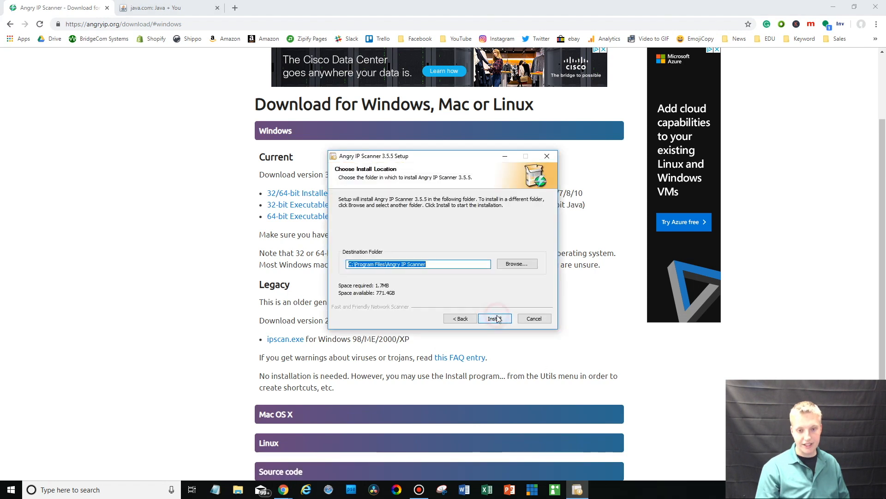
{"action": "left_click", "coordinate": [494, 318]}
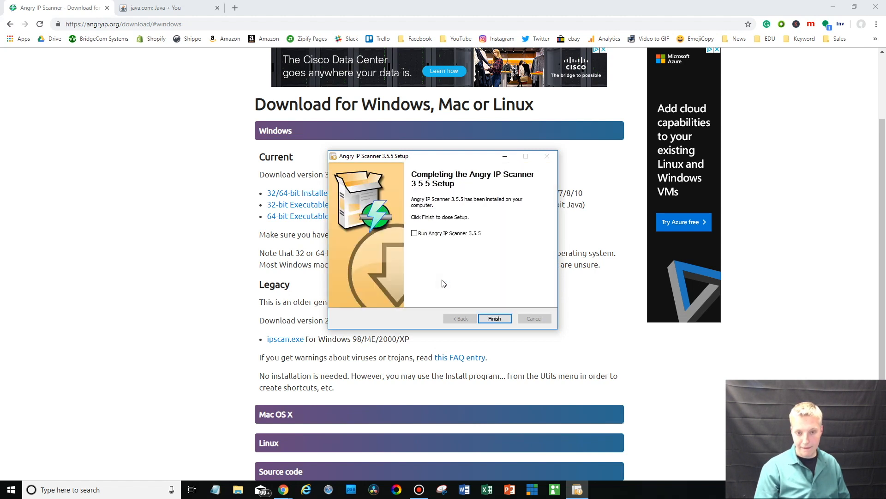
{"action": "left_click", "coordinate": [414, 233]}
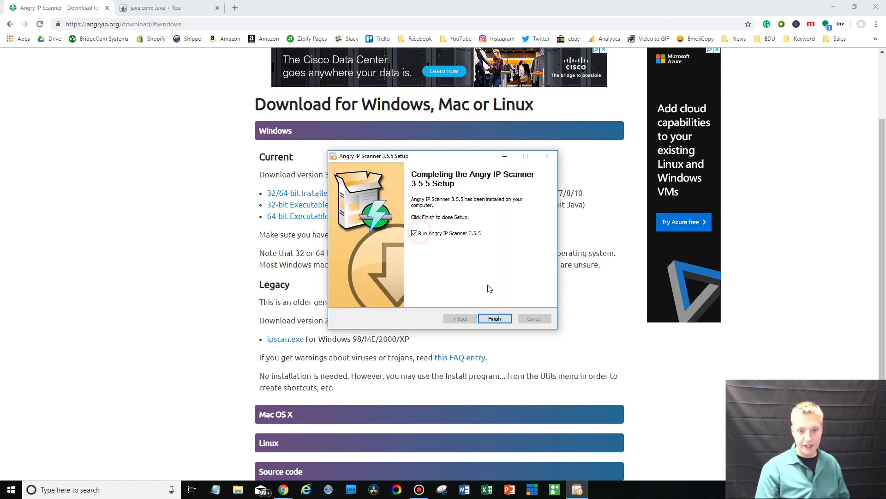
{"action": "left_click", "coordinate": [493, 318]}
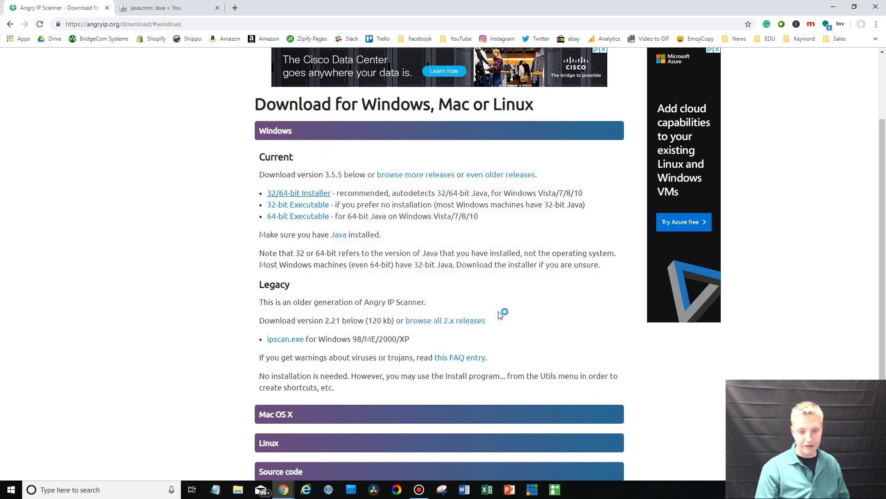
Scan the 192.168.2.0–192.168.2.255 range for live hosts
{"action": "left_click", "coordinate": [577, 490]}
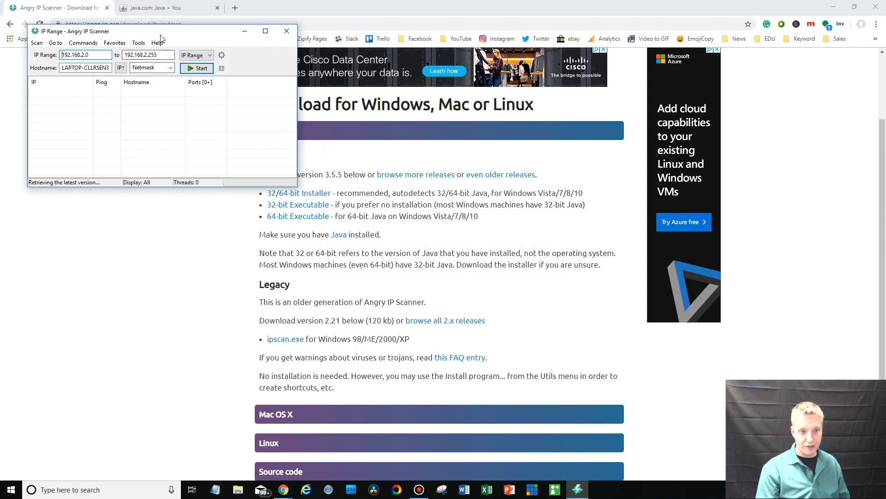
{"action": "left_click_drag", "start_coordinate": [74, 31], "coordinate": [192, 82]}
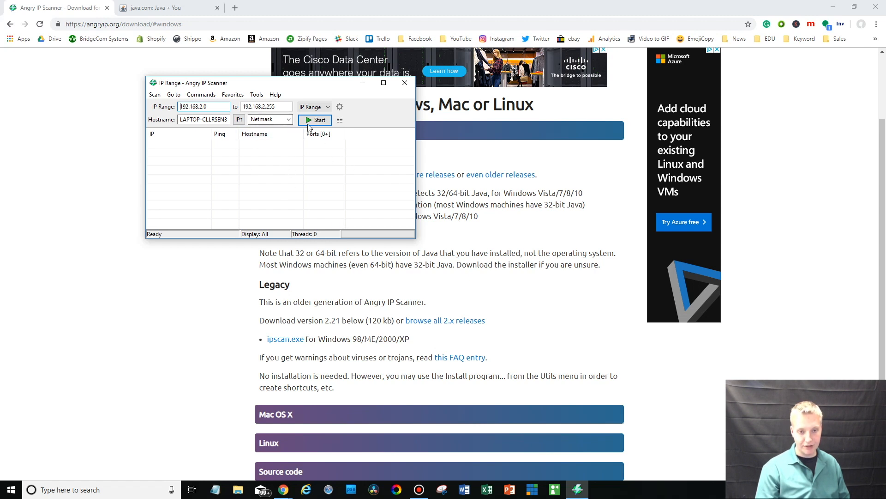
{"action": "left_click", "coordinate": [315, 119]}
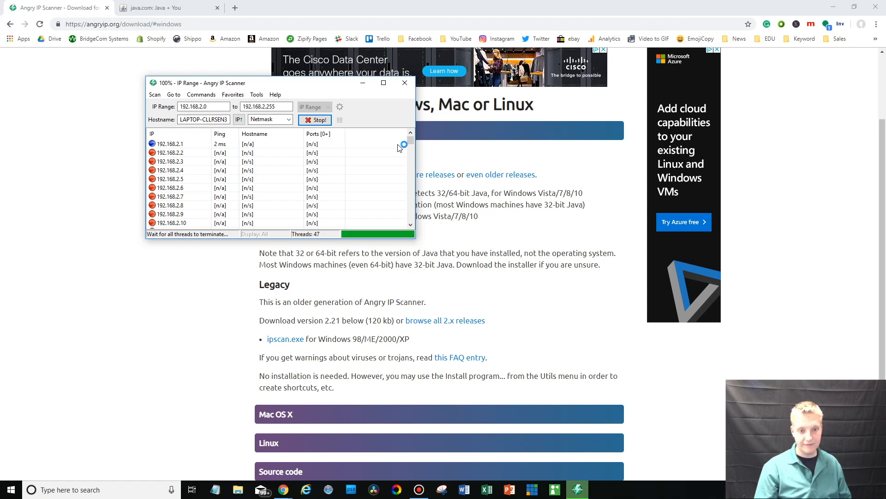
{"action": "left_click", "coordinate": [315, 121]}
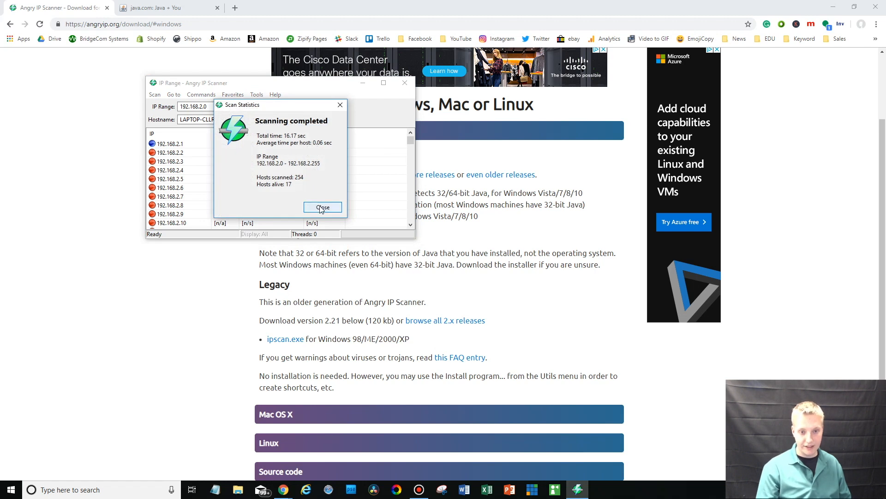
Dismiss the scan summary and select the PI-STAR host at 192.168.2.65
{"action": "left_click", "coordinate": [322, 207]}
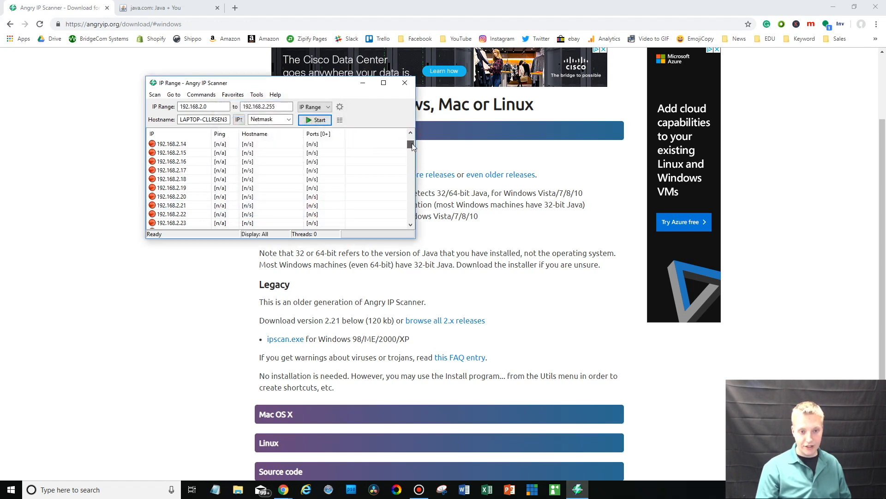
{"action": "left_click_drag", "start_coordinate": [411, 146], "coordinate": [411, 152]}
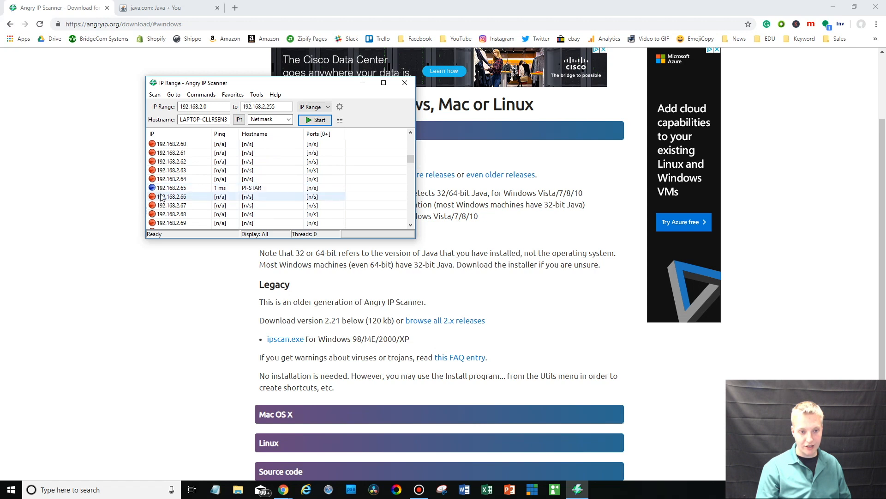
{"action": "left_click", "coordinate": [172, 188]}
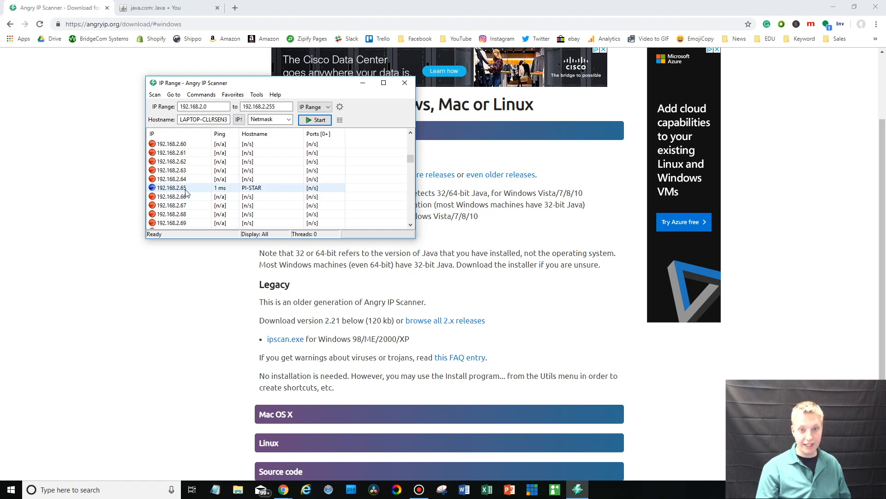
{"action": "mouse_move", "coordinate": [232, 189]}
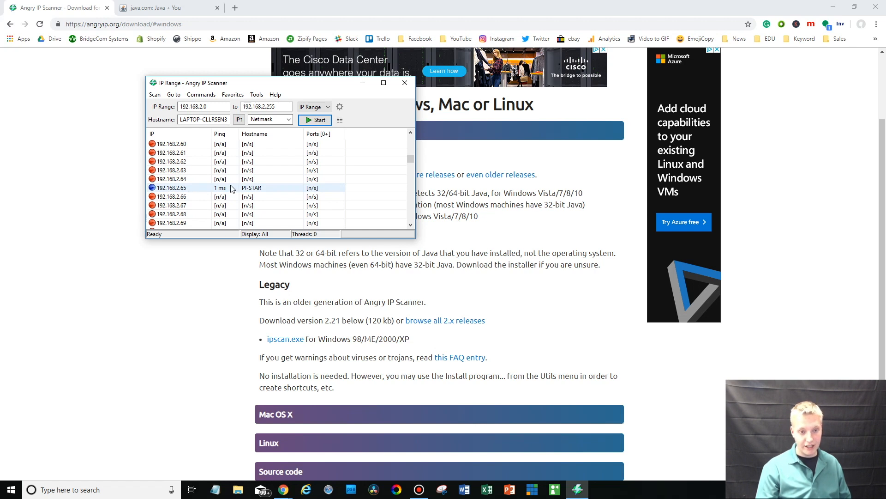
{"action": "mouse_move", "coordinate": [262, 191]}
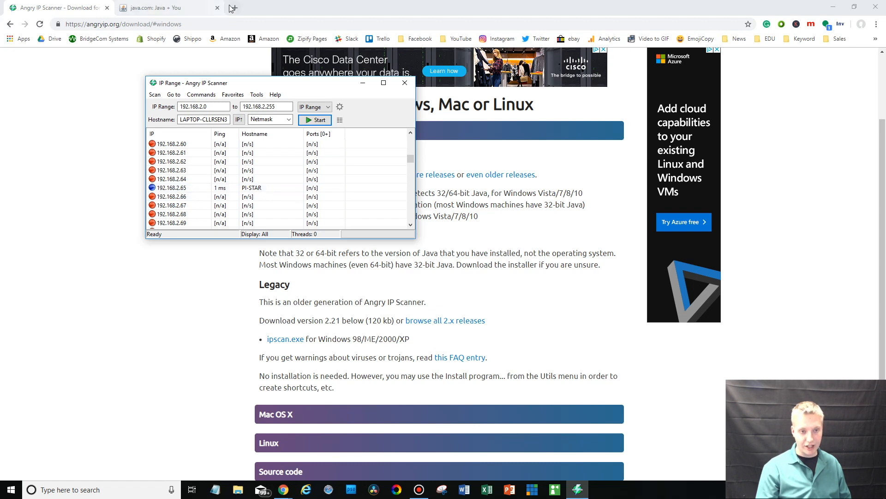
Browse to the Pi-Star dashboard's admin area in a new tab
{"action": "left_click", "coordinate": [344, 8]}
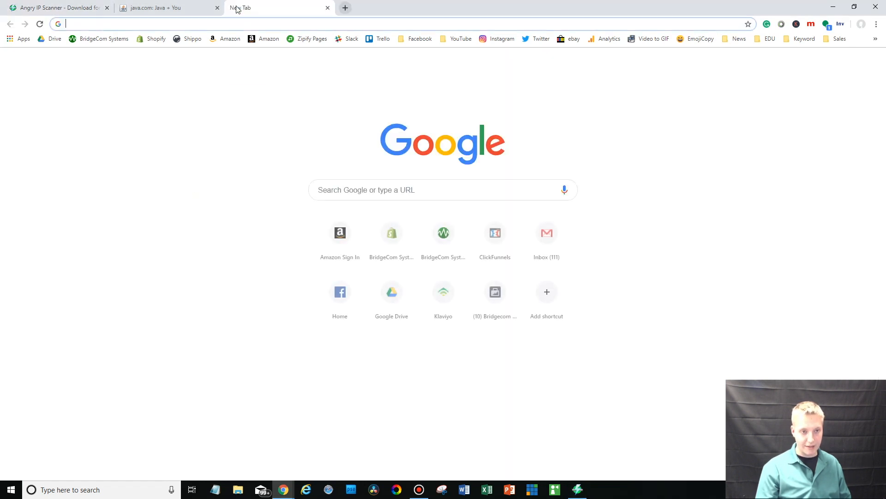
{"action": "type", "text": "192.168.2.1"}
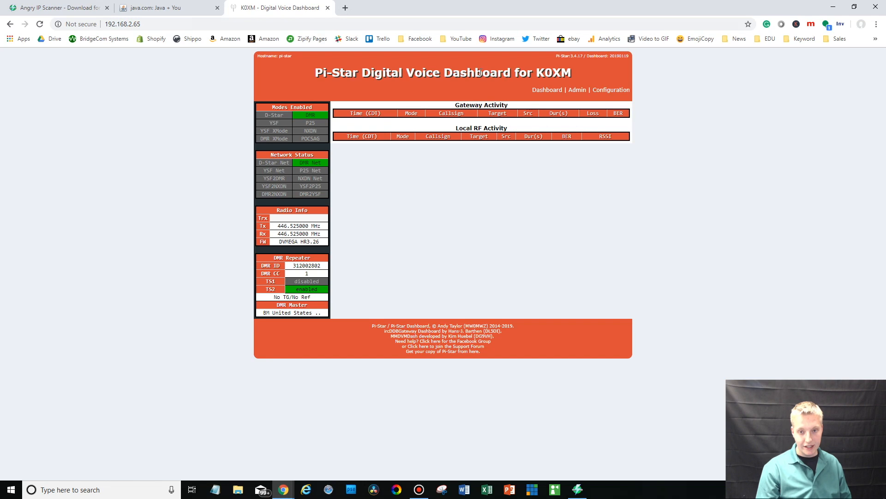
{"action": "left_click", "coordinate": [612, 89]}
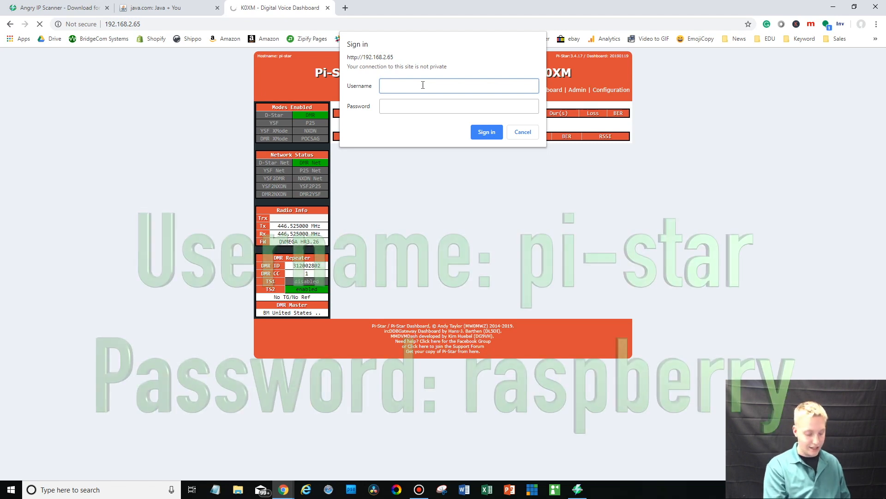
Sign in with username pi-star and password raspberry
{"action": "type", "text": "pi-st"}
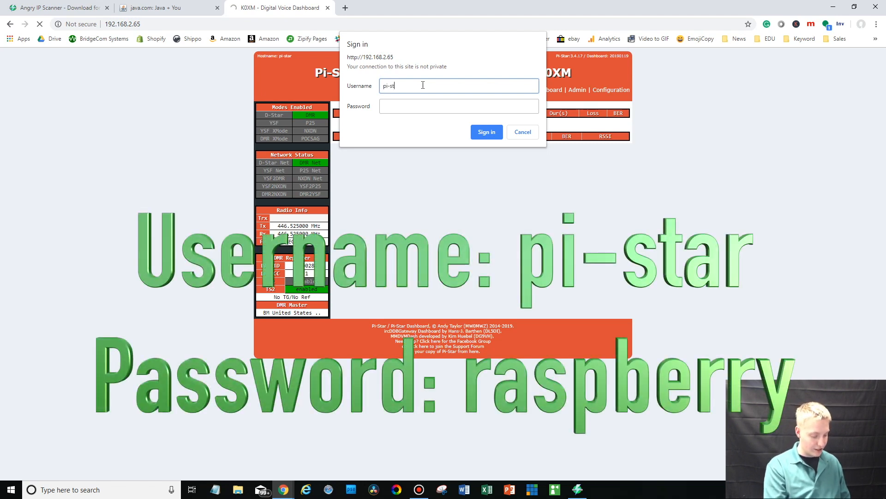
{"action": "left_click", "coordinate": [458, 105]}
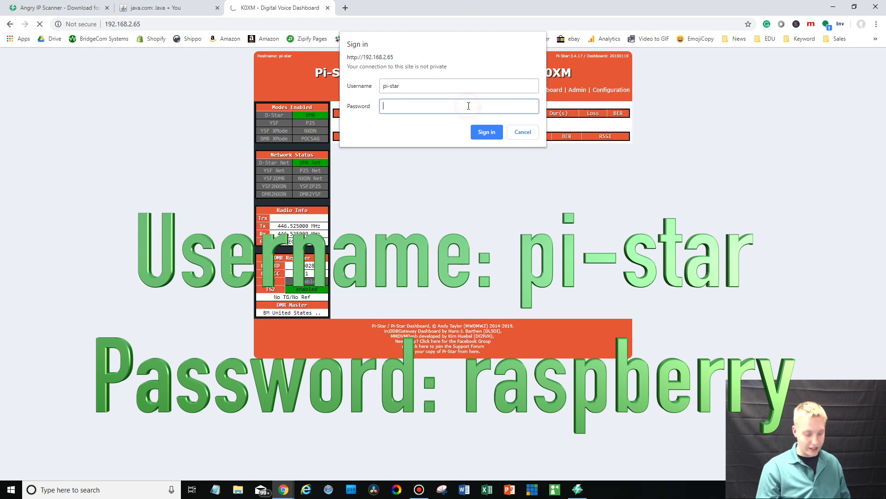
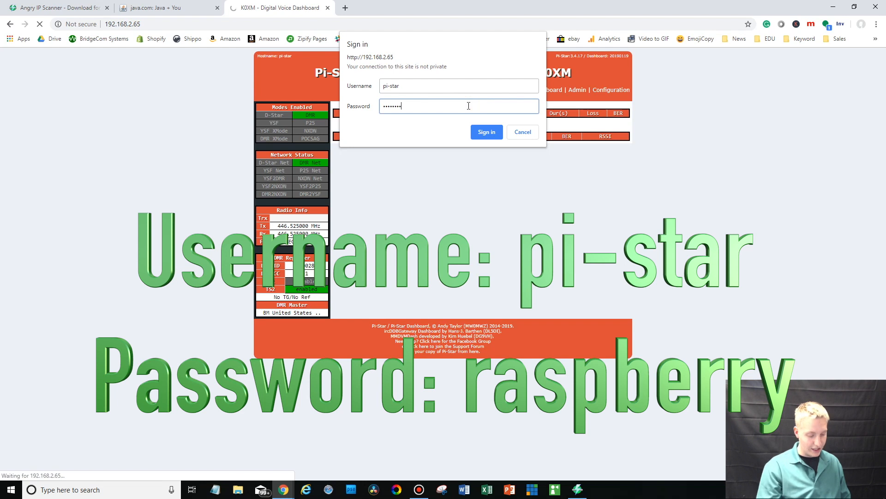
{"action": "left_click", "coordinate": [486, 132]}
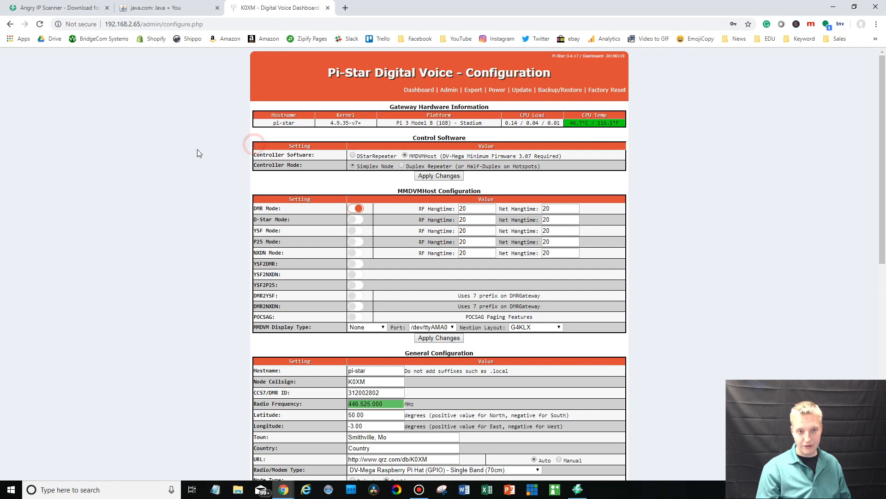
Scan for nearby Wi-Fi networks from the Wireless Configuration section, listing SSIDs such as BridgeCom
{"action": "scroll", "scroll_direction": "down", "scroll_amount": 3}
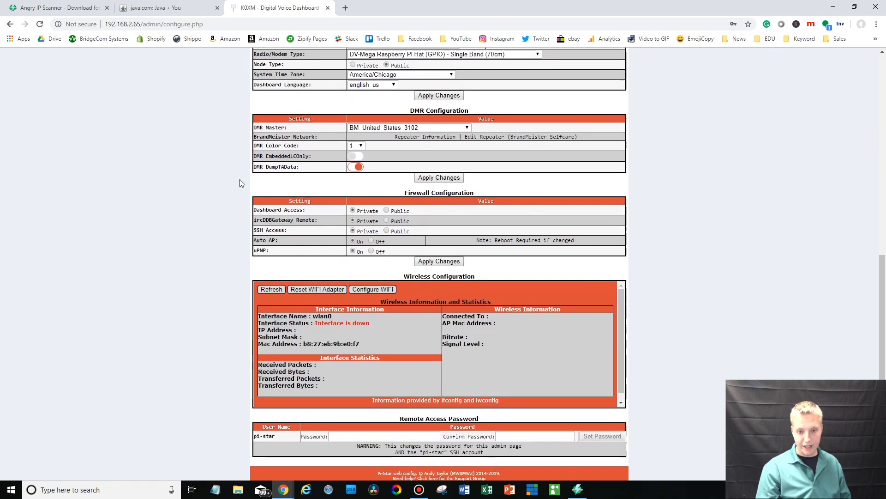
{"action": "scroll", "scroll_direction": "down", "scroll_amount": 3}
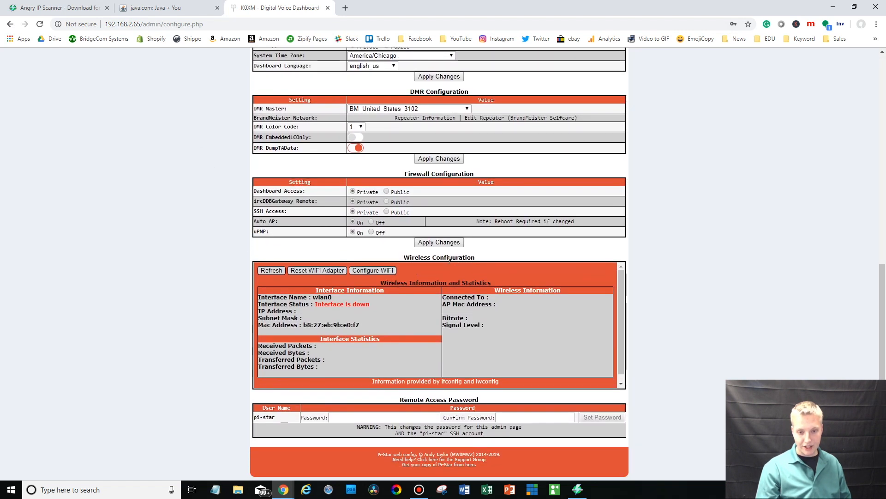
{"action": "mouse_move", "coordinate": [406, 281]}
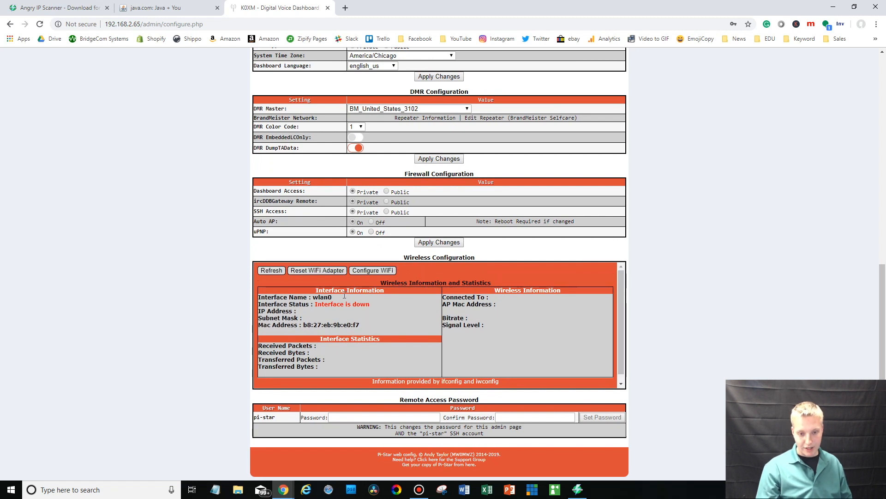
{"action": "mouse_move", "coordinate": [372, 284]}
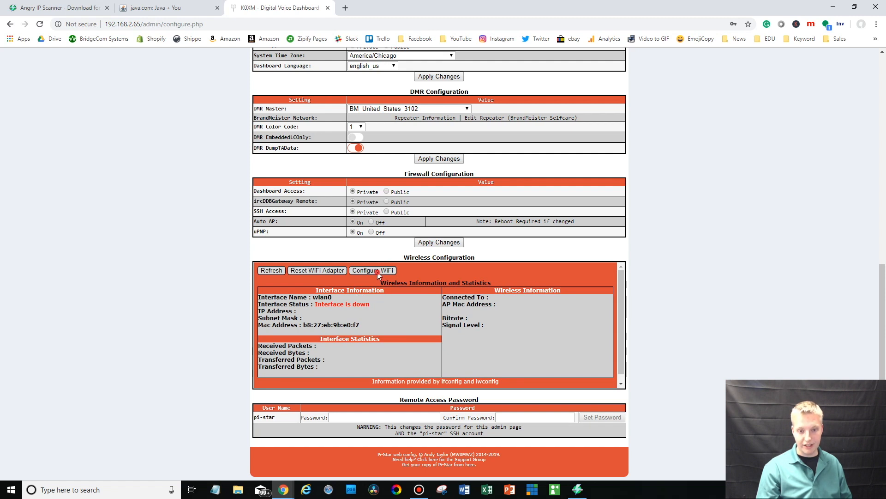
{"action": "left_click", "coordinate": [372, 270]}
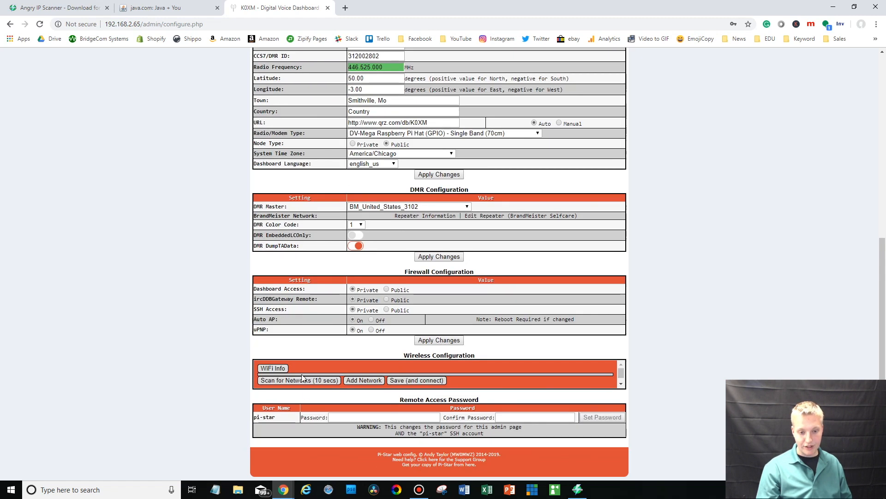
{"action": "left_click", "coordinate": [298, 379]}
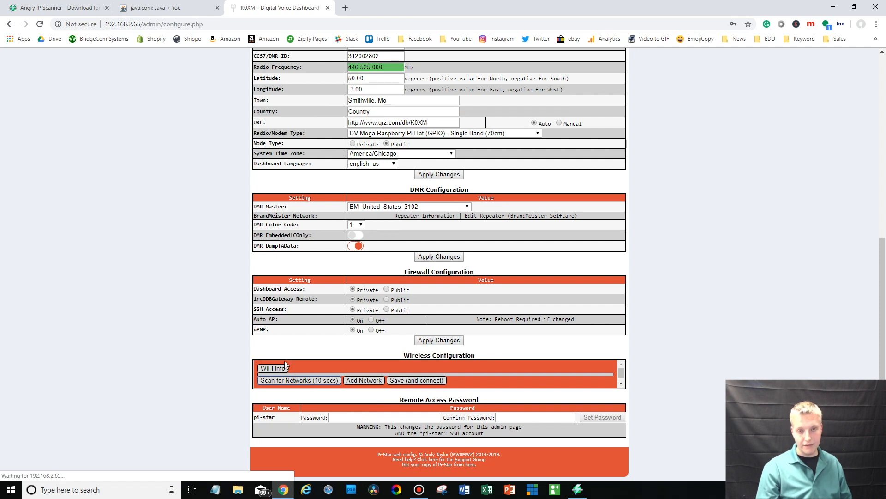
{"action": "mouse_move", "coordinate": [309, 328]}
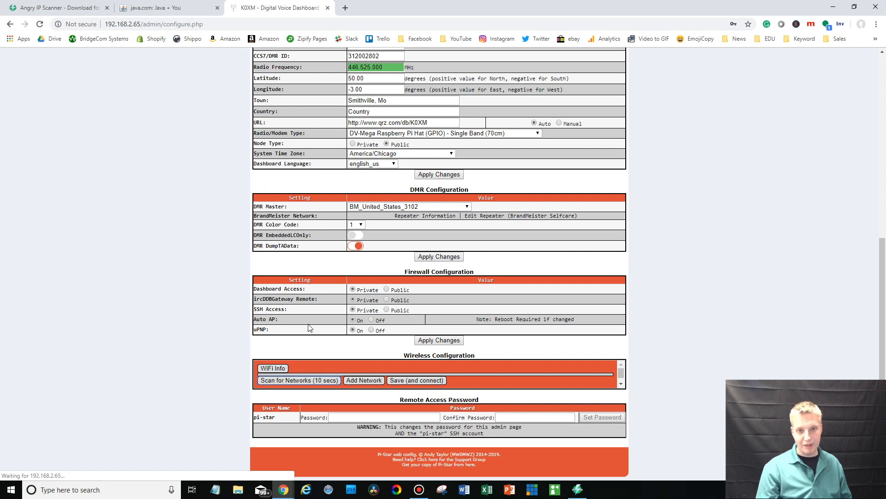
{"action": "left_click", "coordinate": [299, 380]}
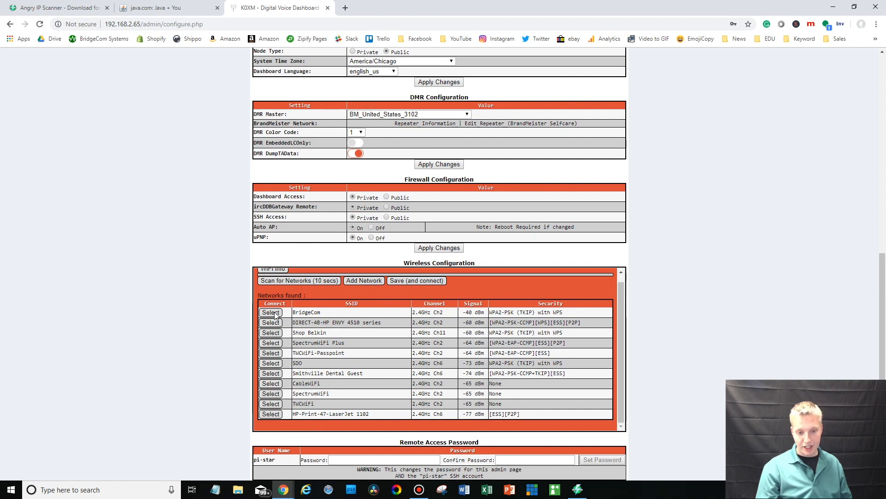
Select BridgeCom, enter its PSK, save and connect, dismissing Chrome's save-password offer
{"action": "left_click", "coordinate": [271, 313]}
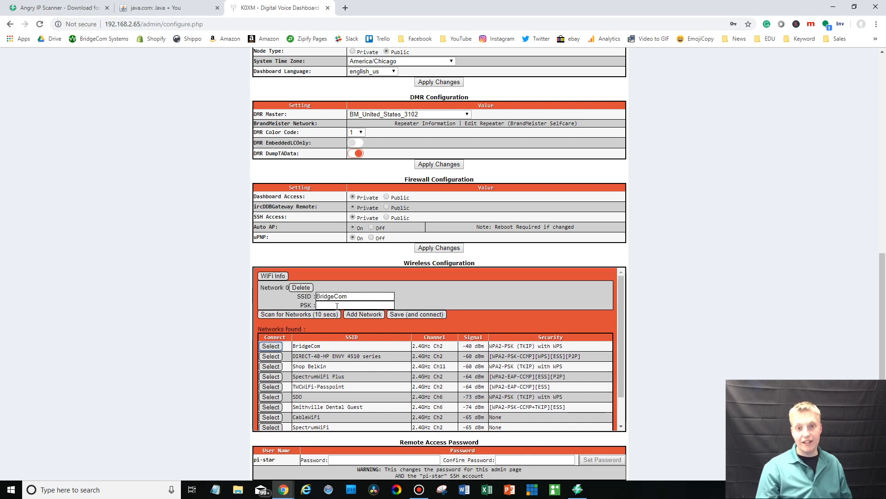
{"action": "left_click", "coordinate": [355, 305]}
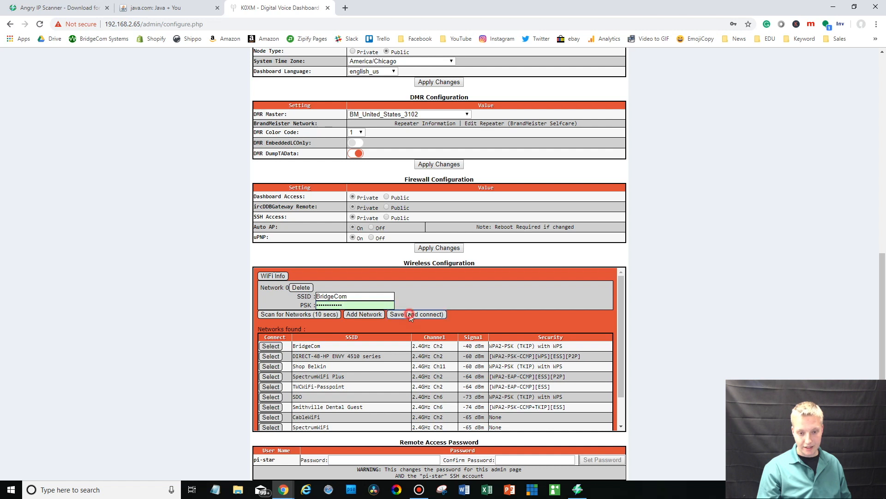
{"action": "left_click", "coordinate": [416, 314]}
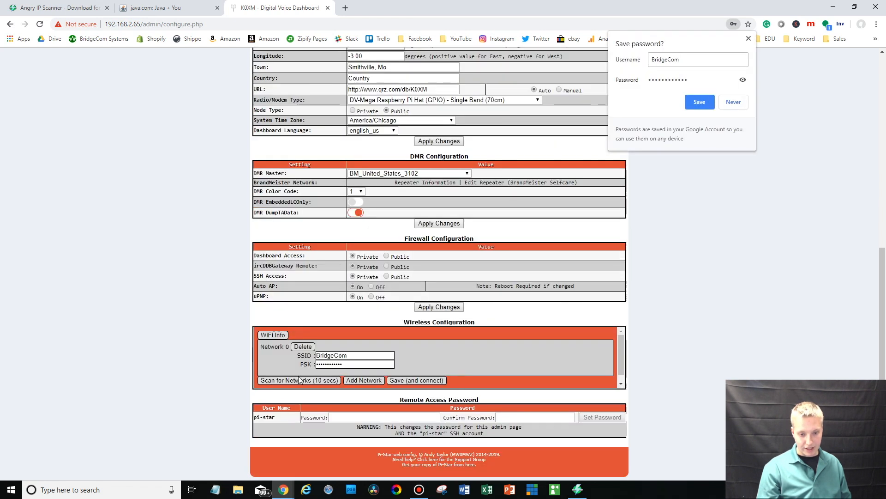
{"action": "mouse_move", "coordinate": [405, 339]}
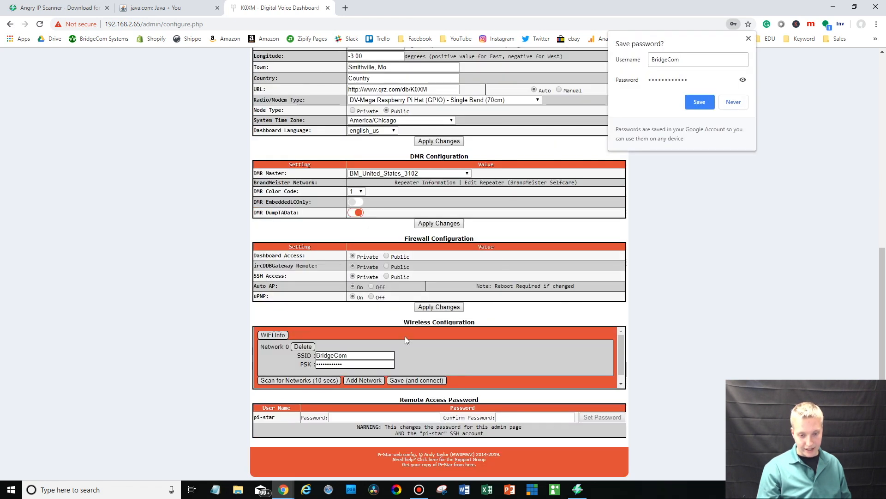
{"action": "left_click", "coordinate": [709, 100]}
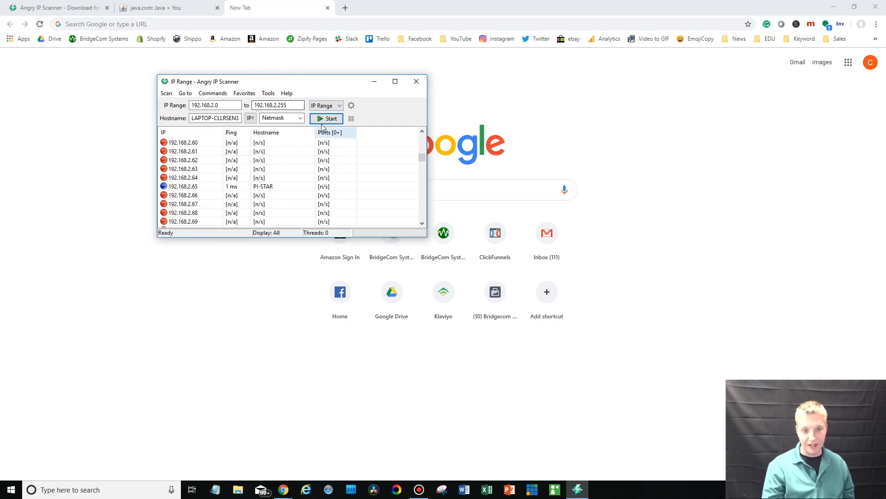
Rescan the range, discarding old results, and find PI-STAR at its new address 192.168.2.39
{"action": "left_click", "coordinate": [331, 118]}
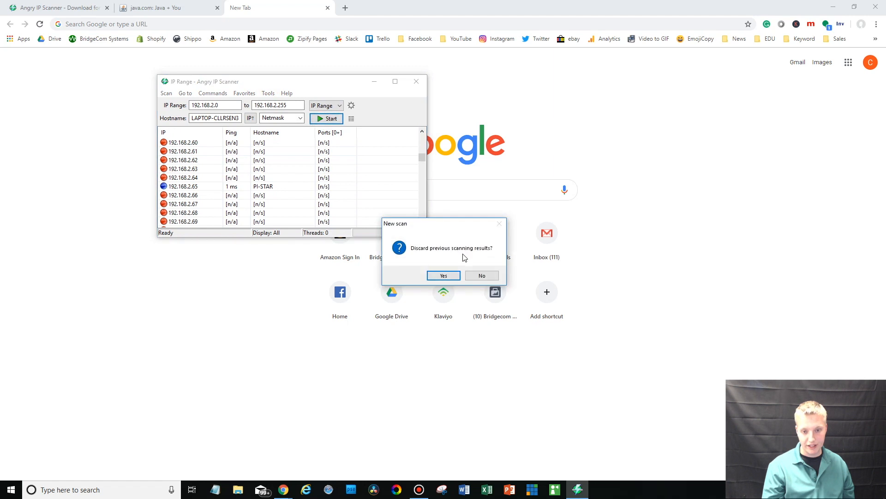
{"action": "left_click", "coordinate": [443, 275]}
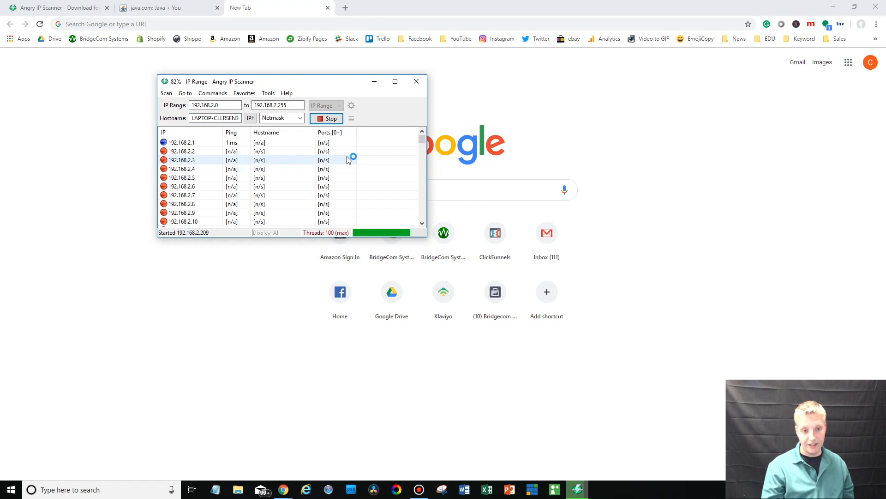
{"action": "mouse_move", "coordinate": [361, 160]}
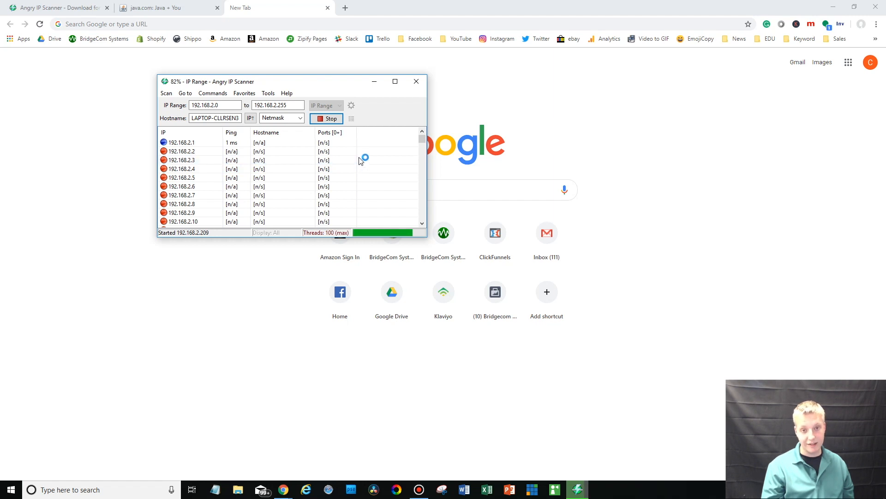
{"action": "left_click", "coordinate": [331, 119]}
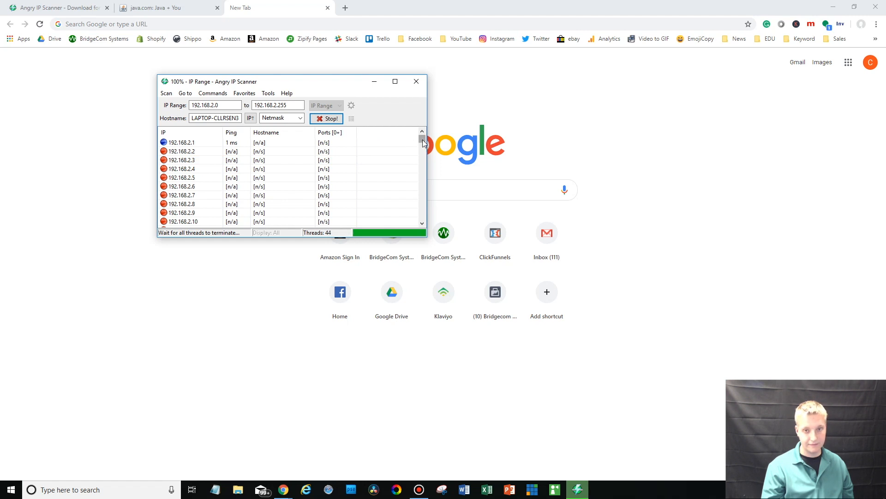
{"action": "left_click", "coordinate": [330, 118]}
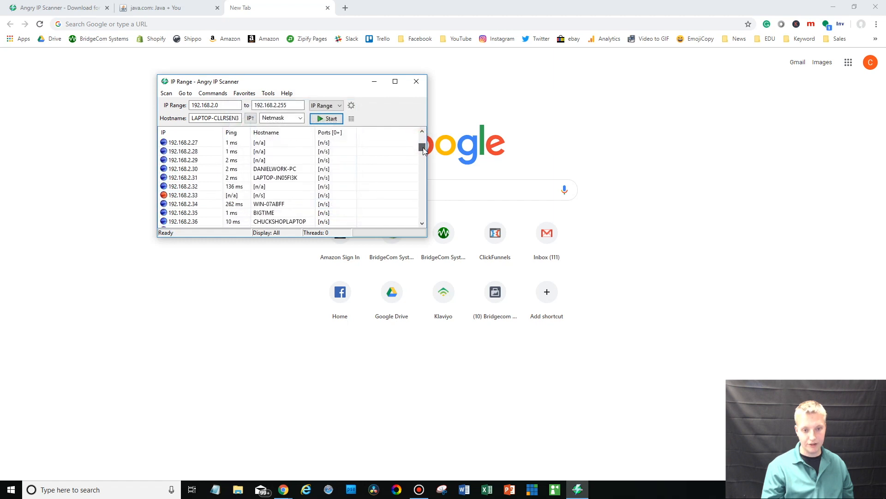
{"action": "scroll", "scroll_direction": "down", "scroll_amount": 3}
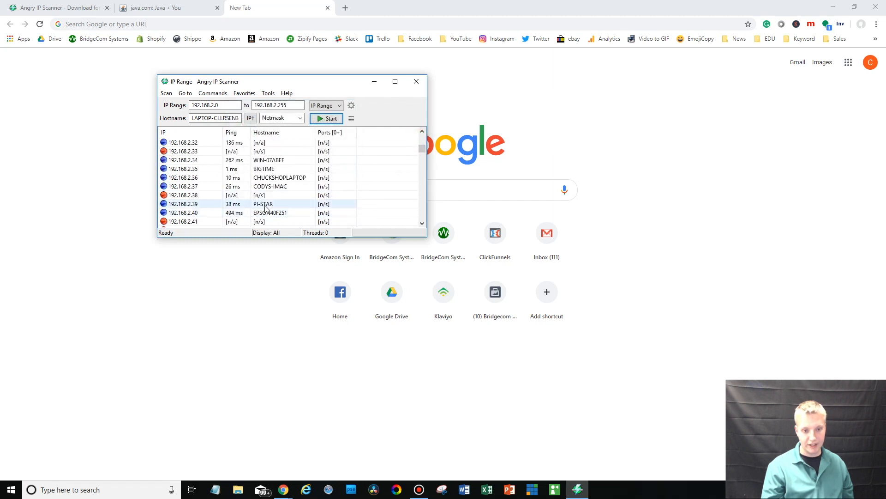